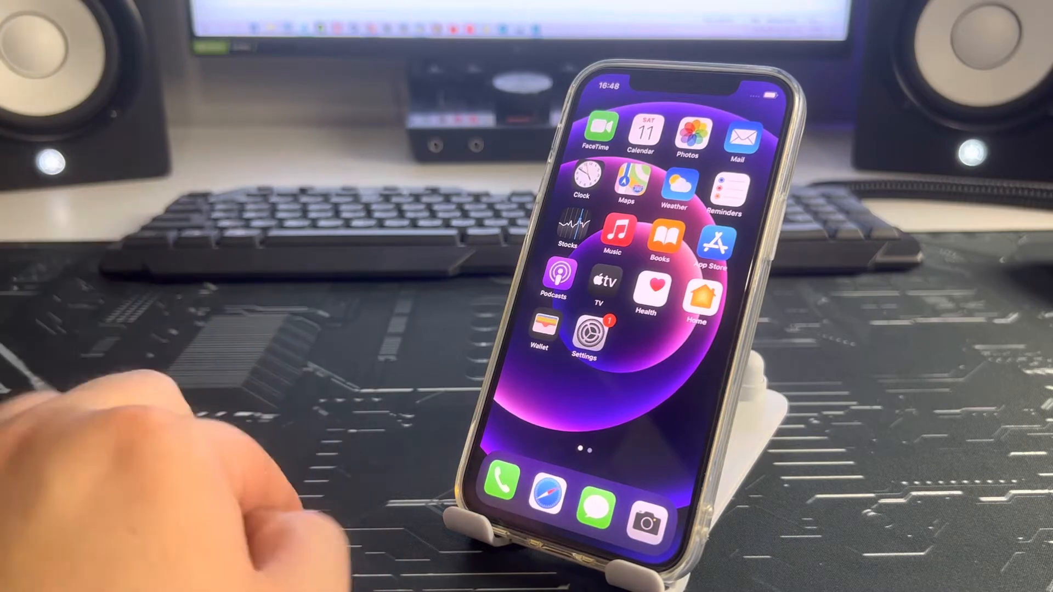
mouse_move(168, 436)
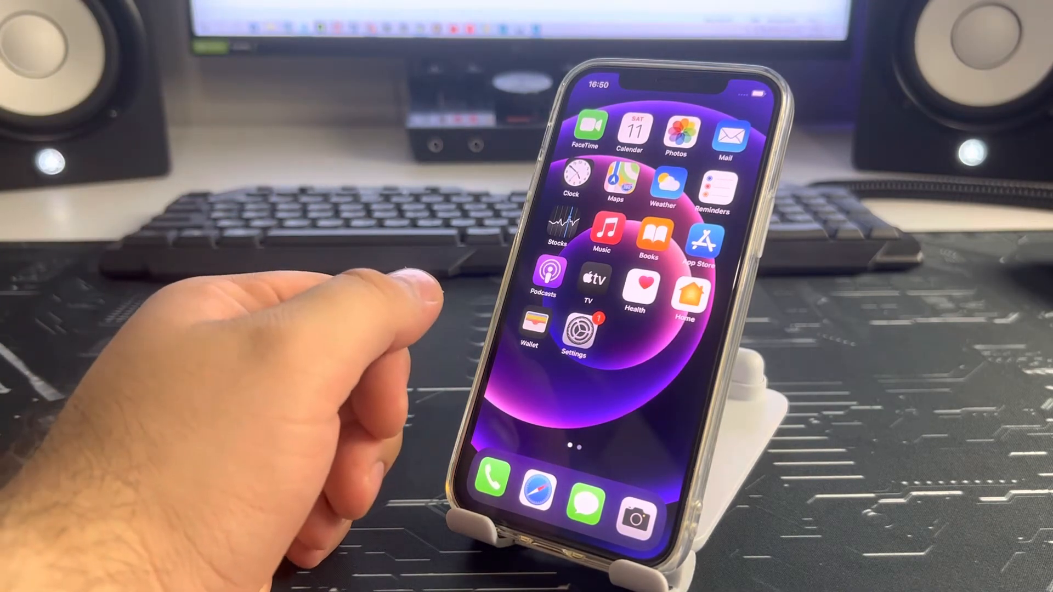
Open Settings and start searching for FaceTime by entering 'Fa'
left_click(573, 334)
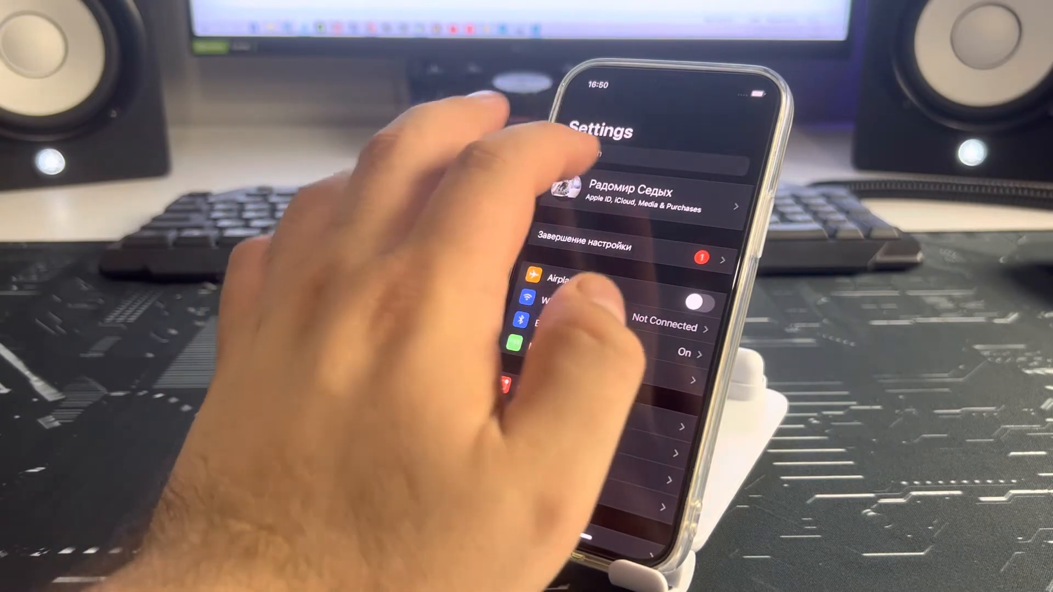
left_click(641, 161)
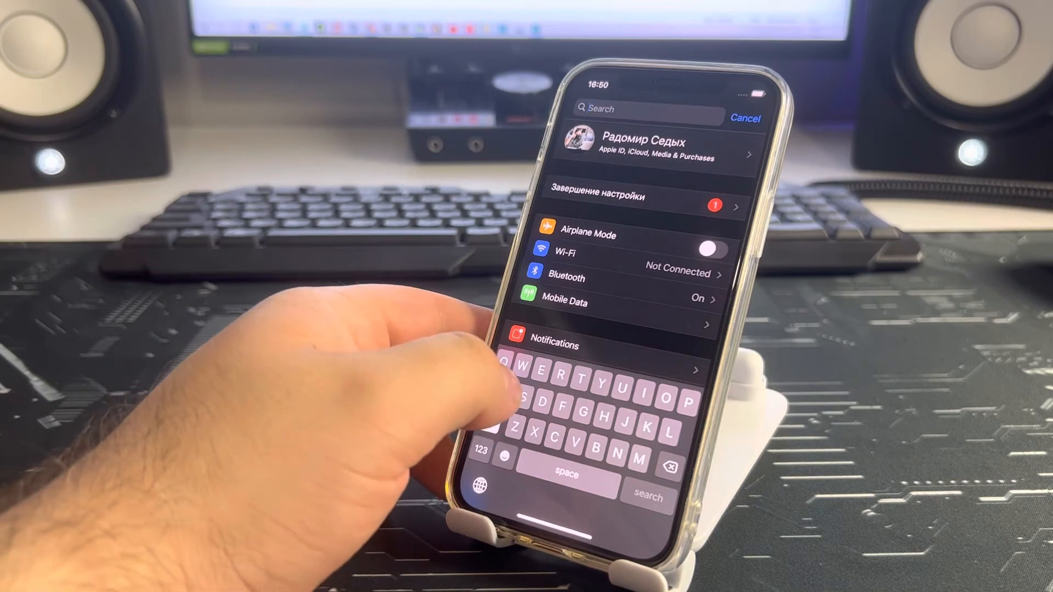
type("Fa")
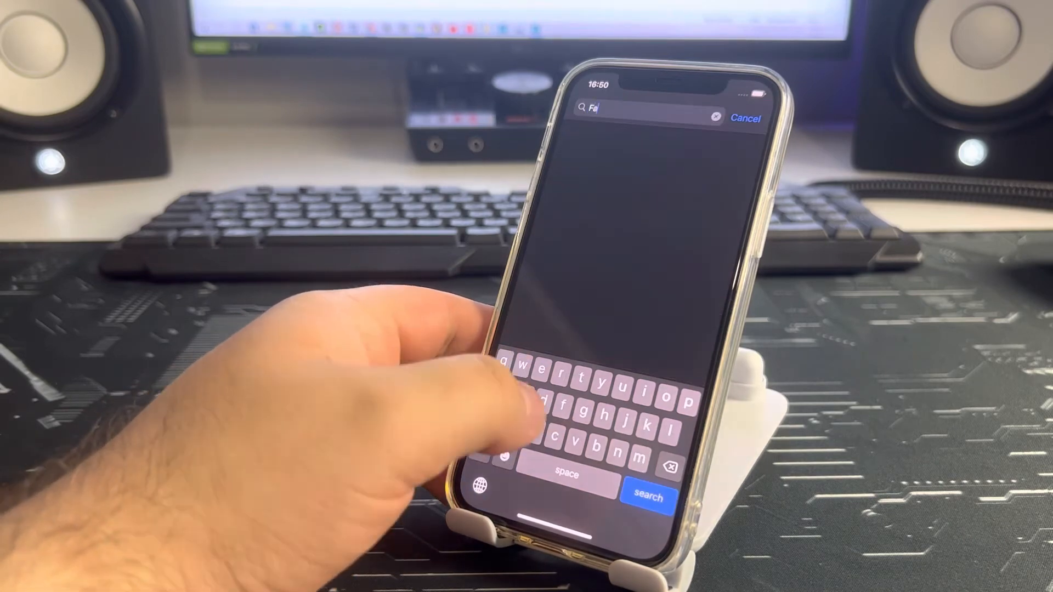
Finish the search query and launch FaceTime to reach its Apple ID sign-in prompt
type("t")
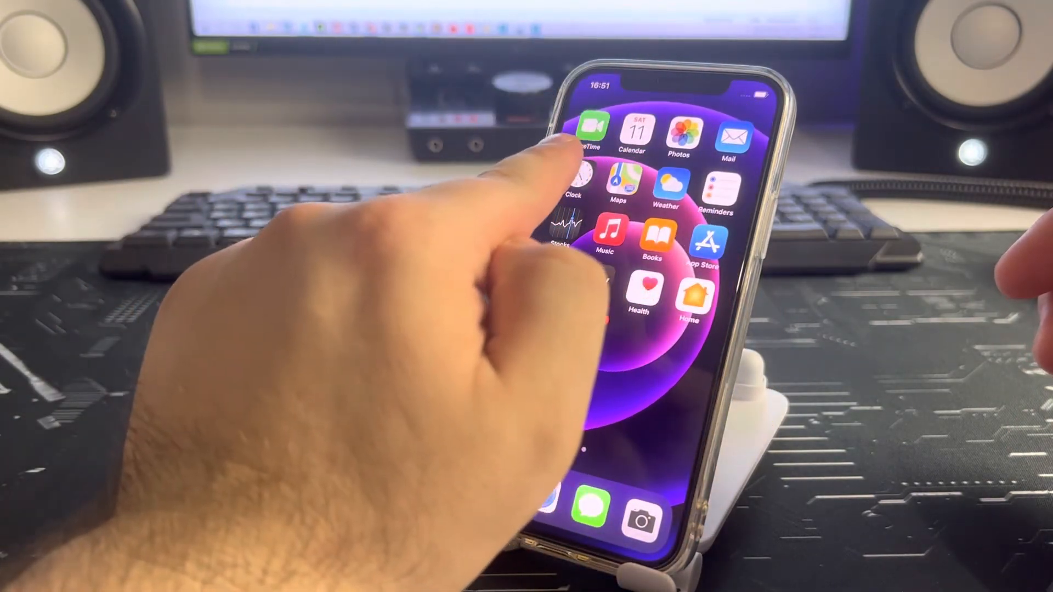
left_click(590, 127)
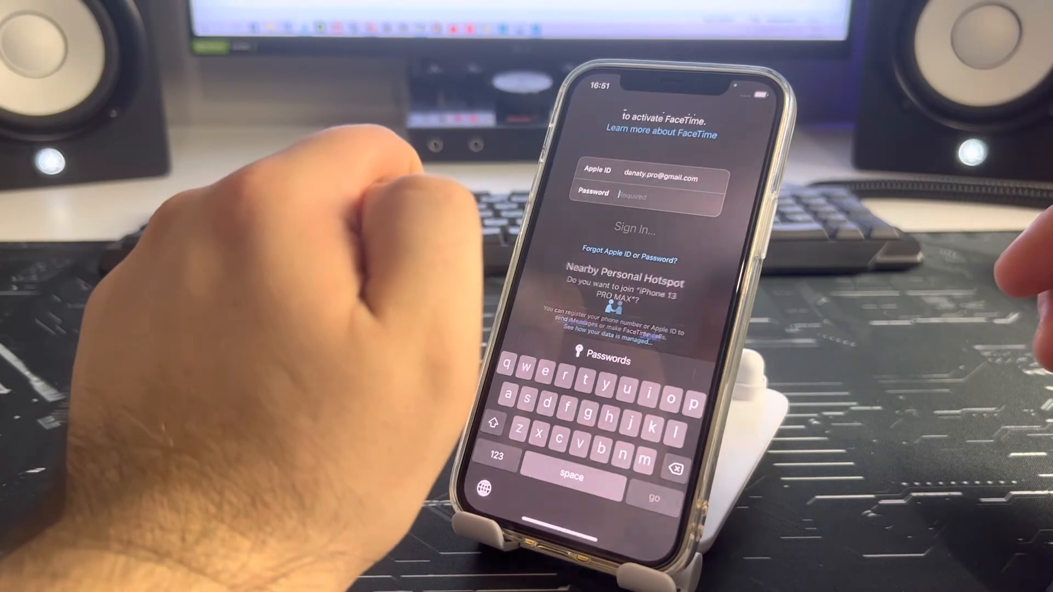